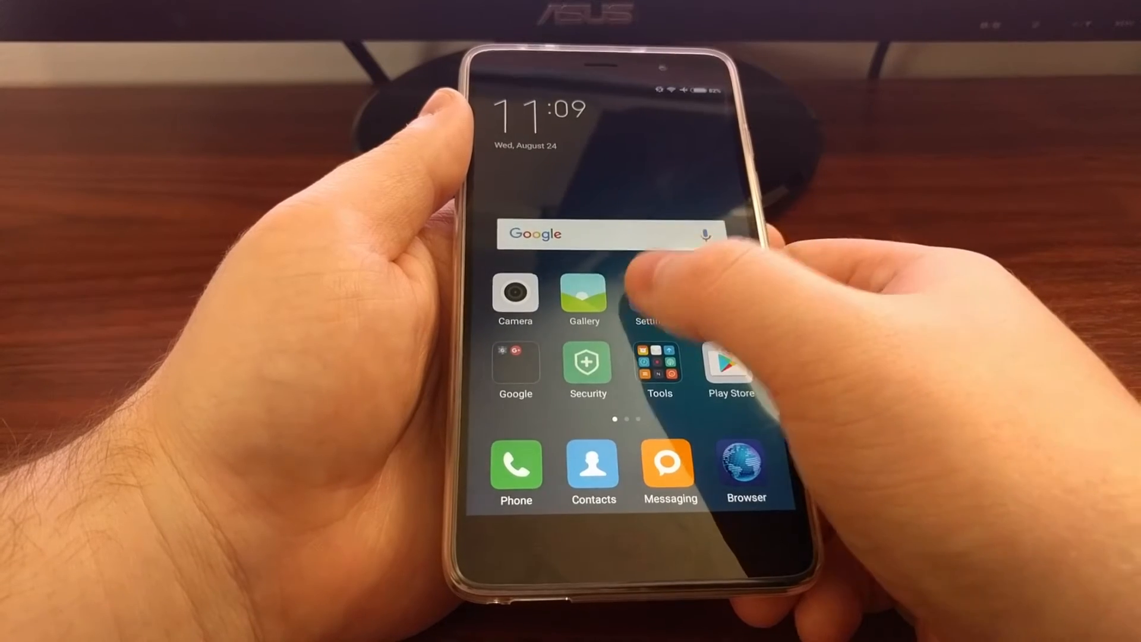
# - Go from the home screen into Settings and scroll down to the Additional settings entry
pyautogui.click(648, 298)
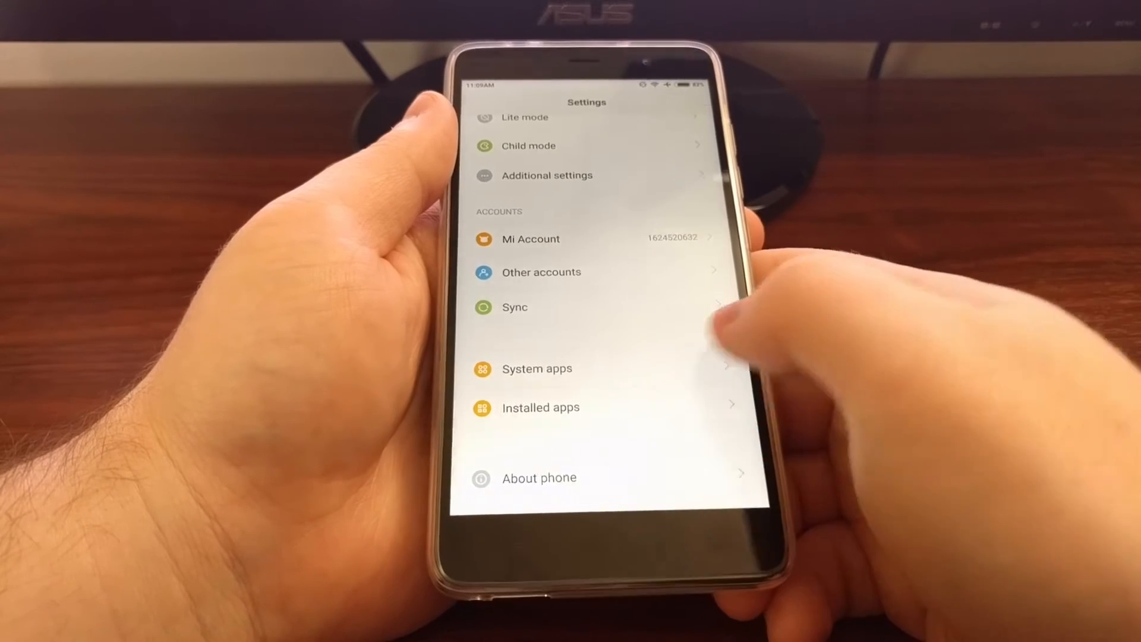
pyautogui.click(539, 478)
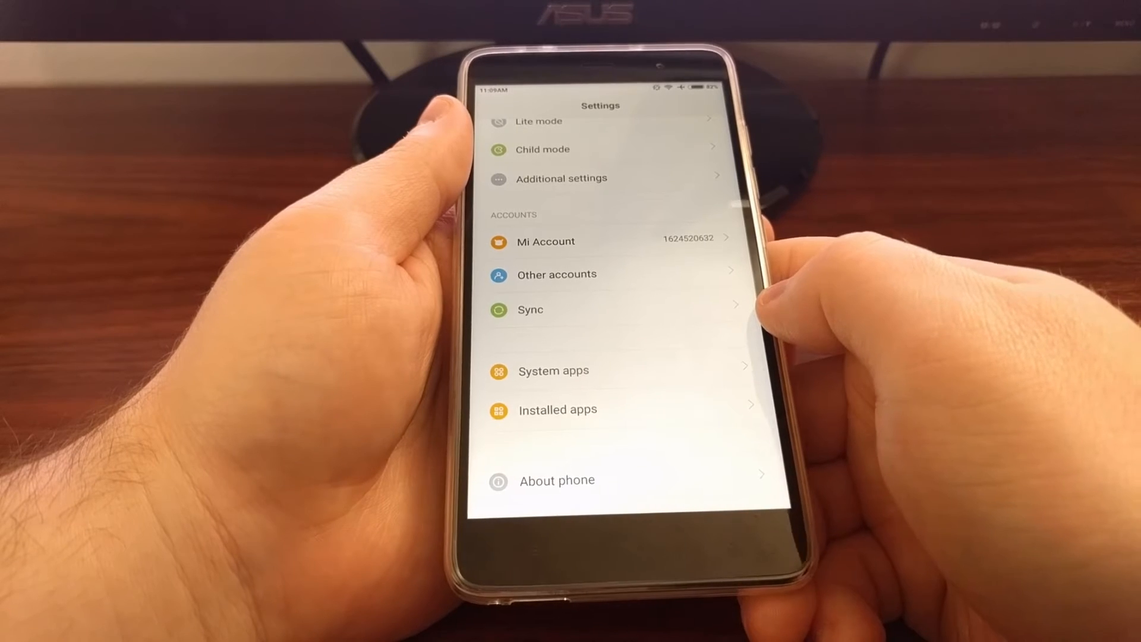
pyautogui.scroll(-3)
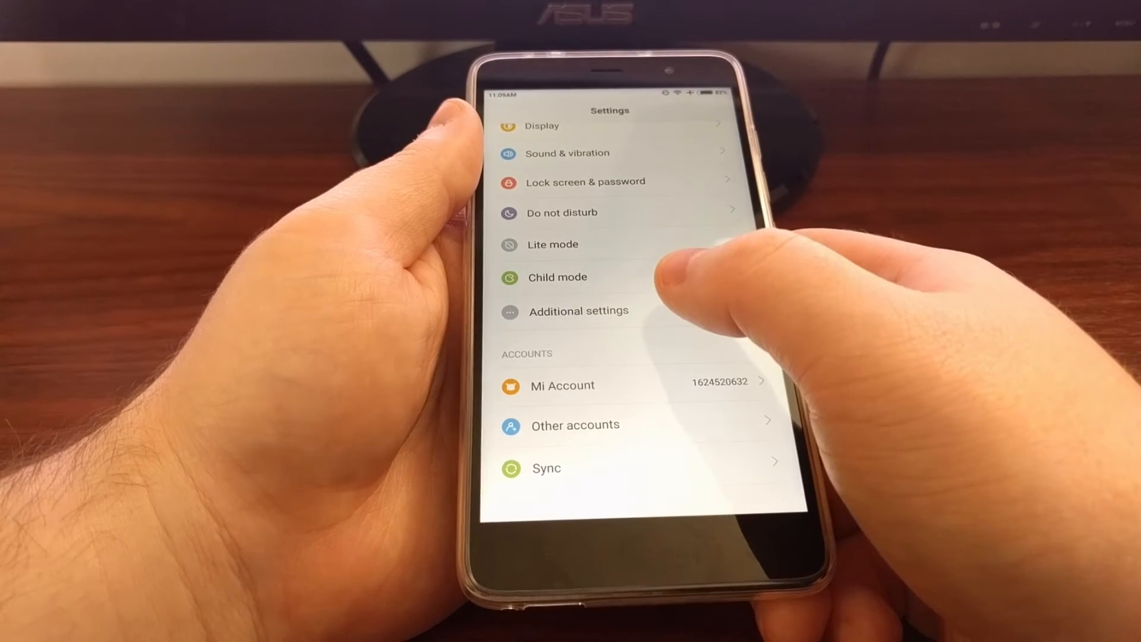
# - Reach Developer options via Additional settings, leaving USB debugging switched off
pyautogui.click(579, 310)
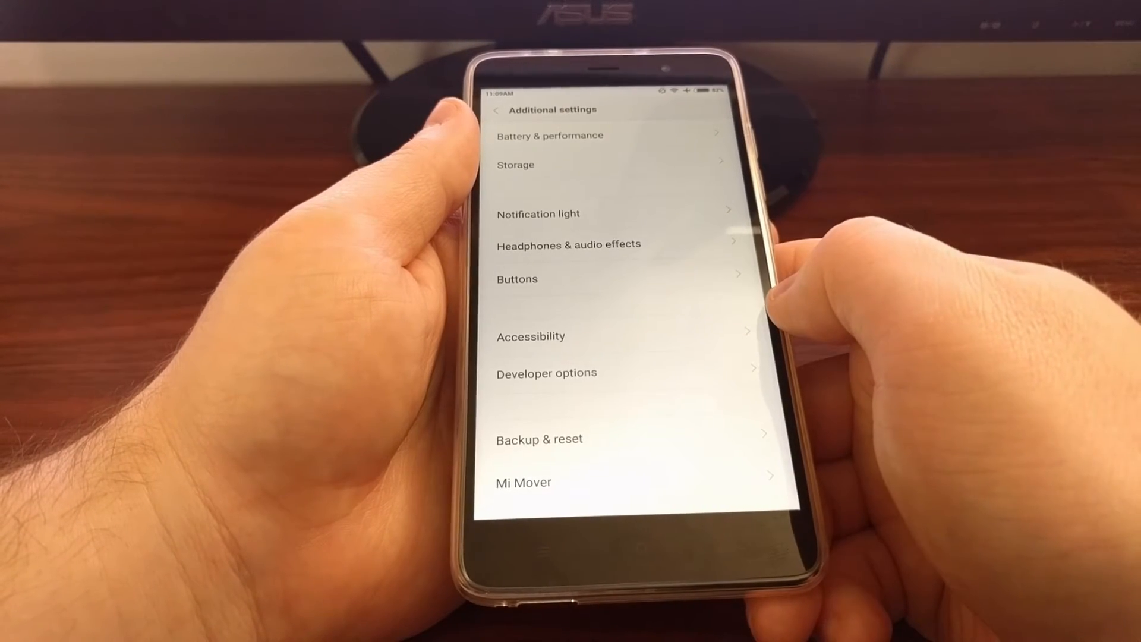
pyautogui.click(546, 372)
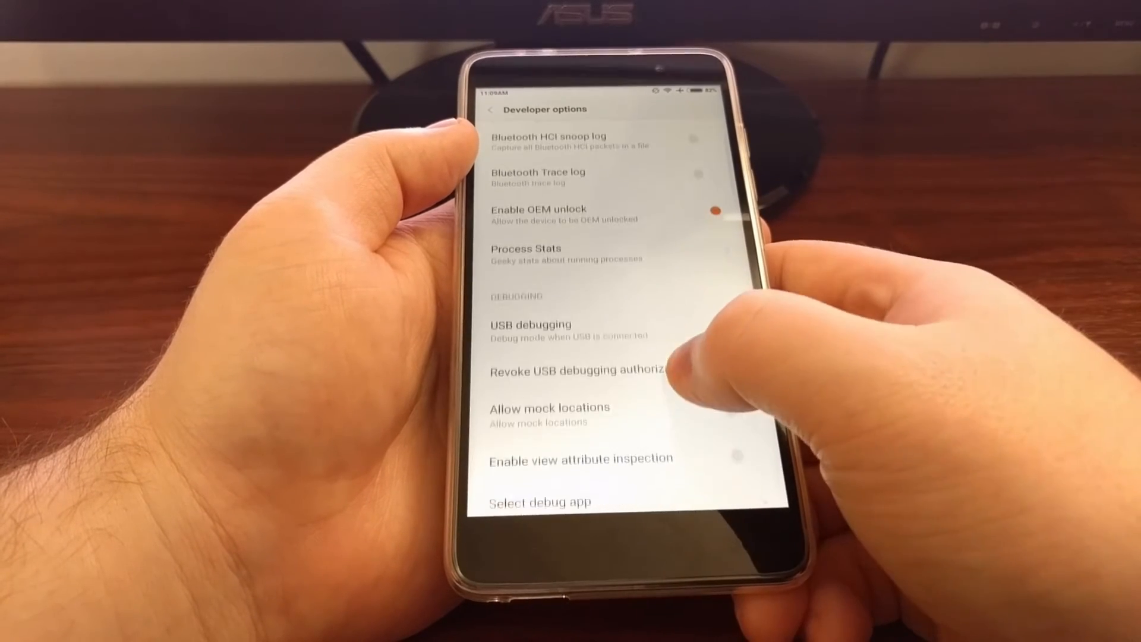
pyautogui.click(731, 318)
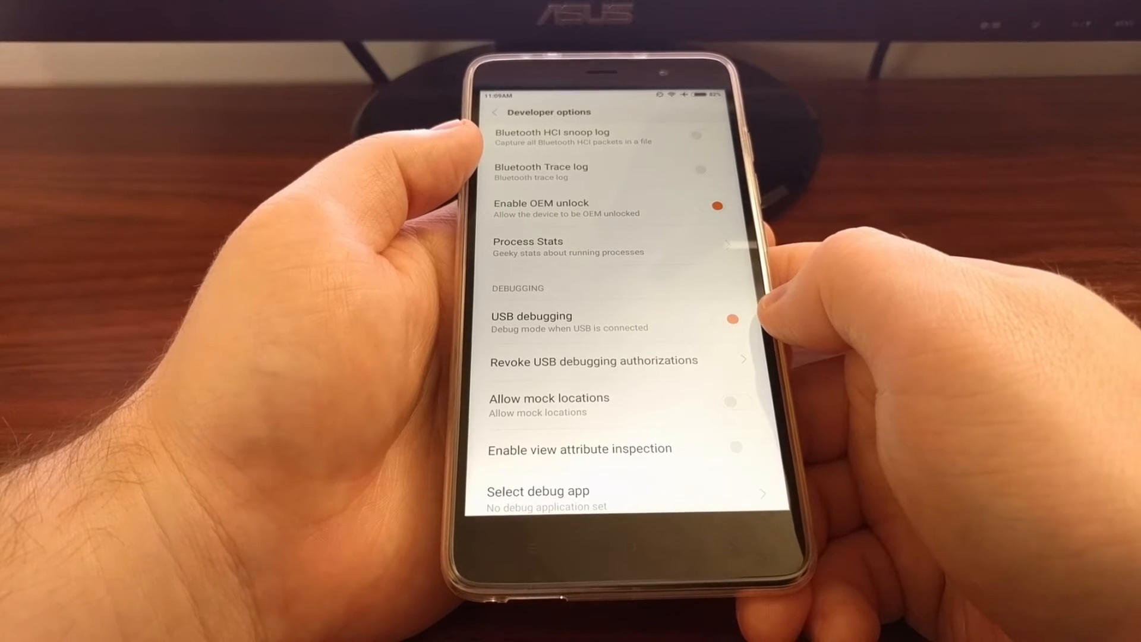
pyautogui.click(731, 316)
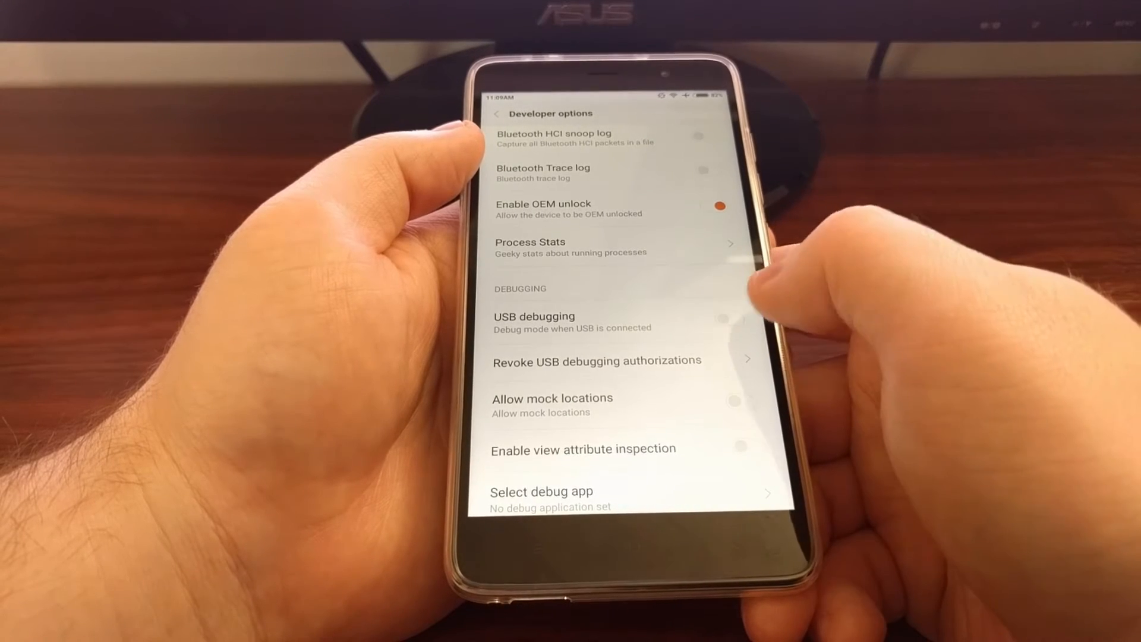
# - Switch USB debugging on and accept the development-purposes warning with OK
pyautogui.click(735, 319)
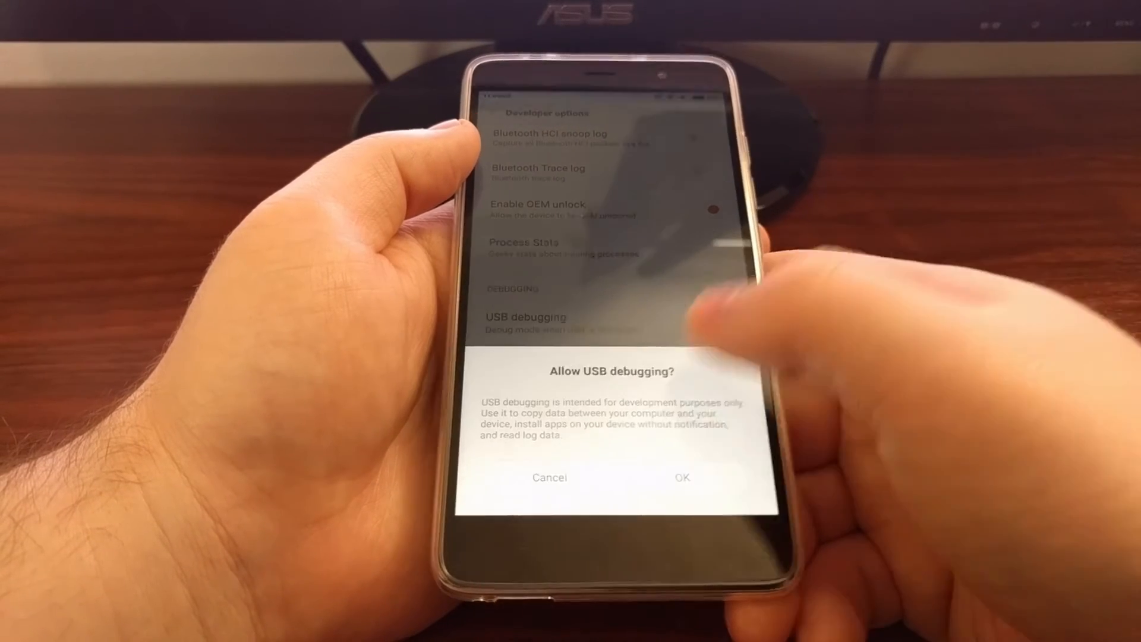
pyautogui.click(681, 477)
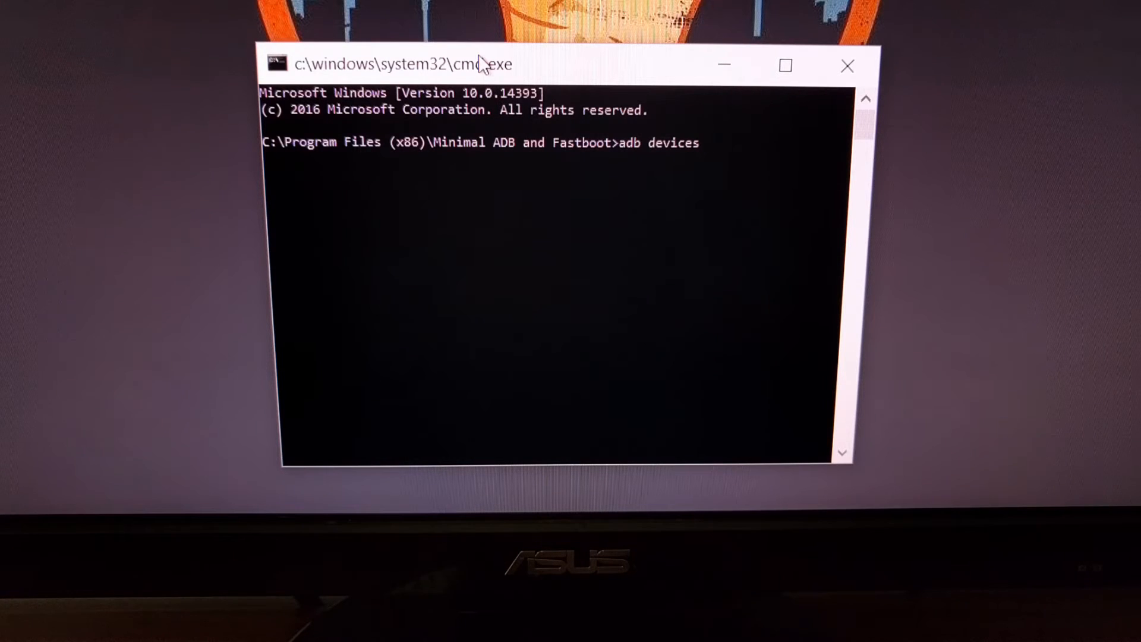
# - Run 'adb devices' in cmd from the Minimal ADB and Fastboot folder
pyautogui.press('enter')
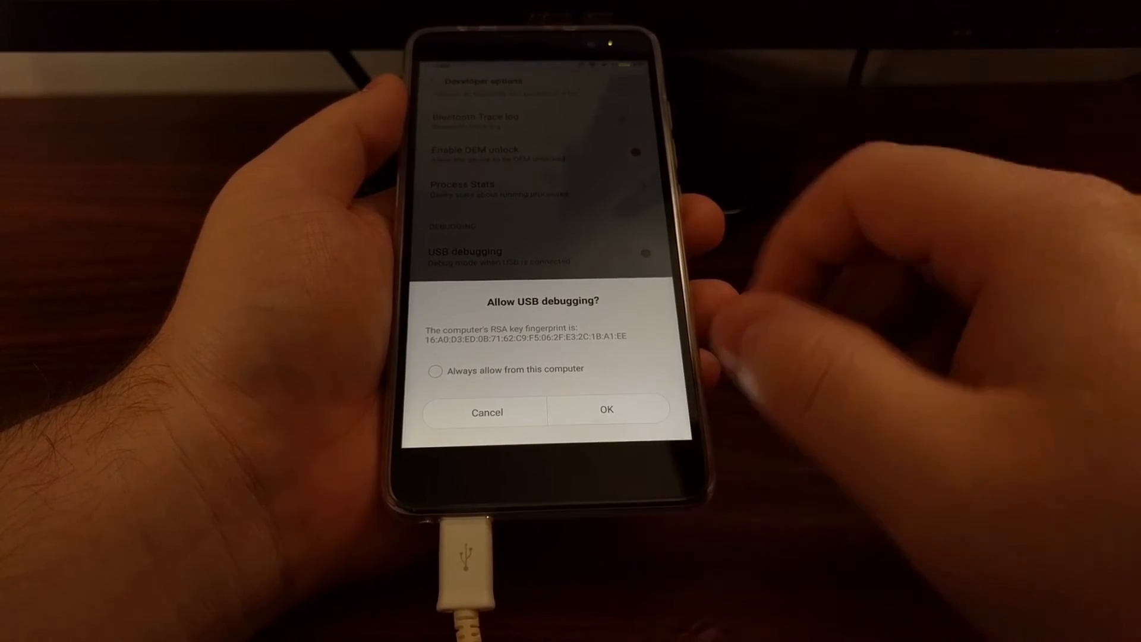
# - Tick 'Always allow from this computer' and confirm the RSA key prompt with OK
pyautogui.click(435, 370)
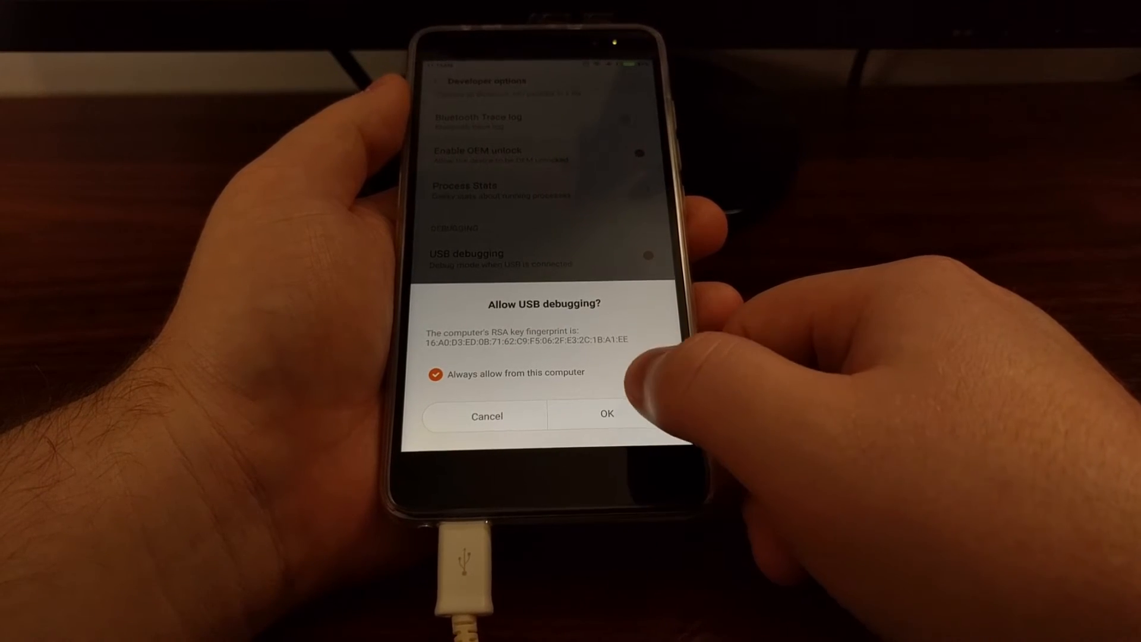
pyautogui.click(606, 415)
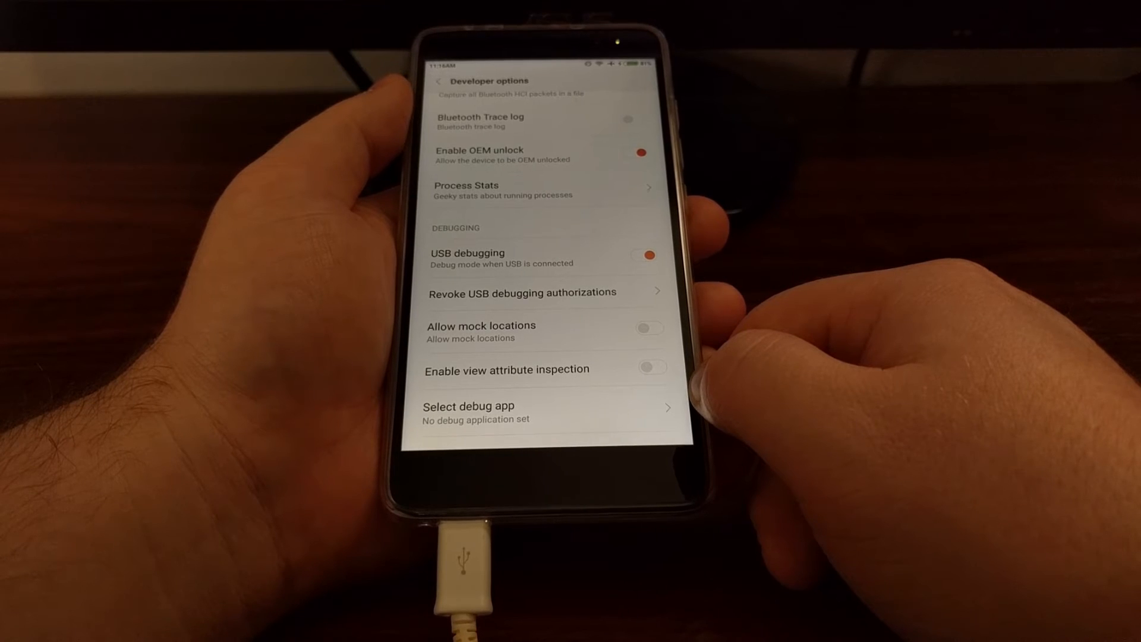